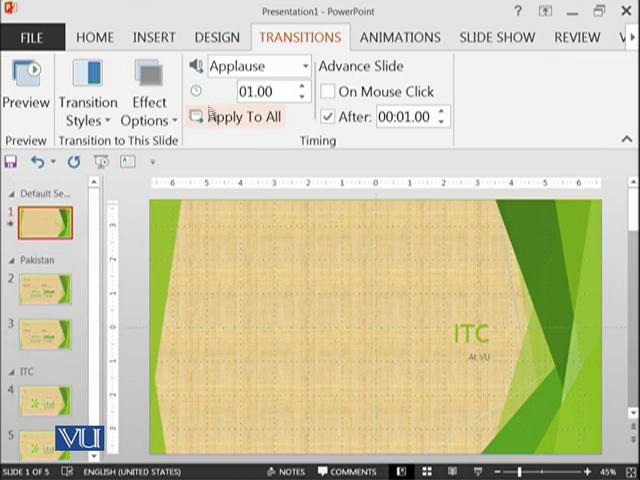
mouse_move(26, 80)
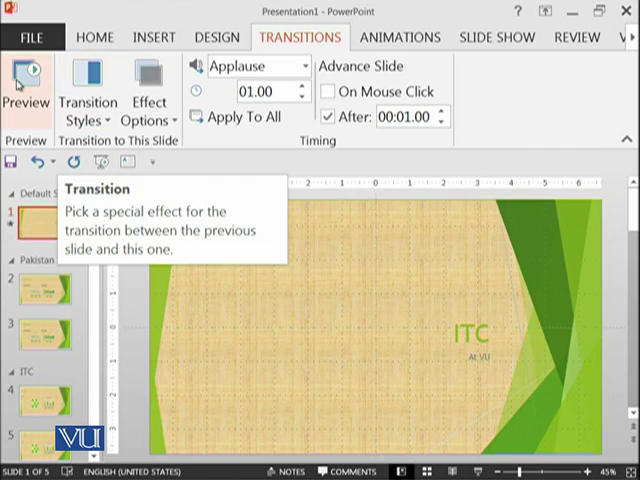
mouse_move(26, 80)
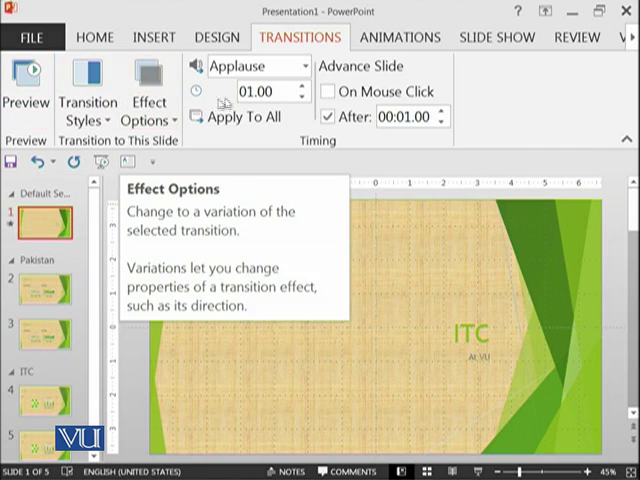
Step: Check the sound and advance settings, keeping Applause and a one-second automatic advance
left_click(304, 64)
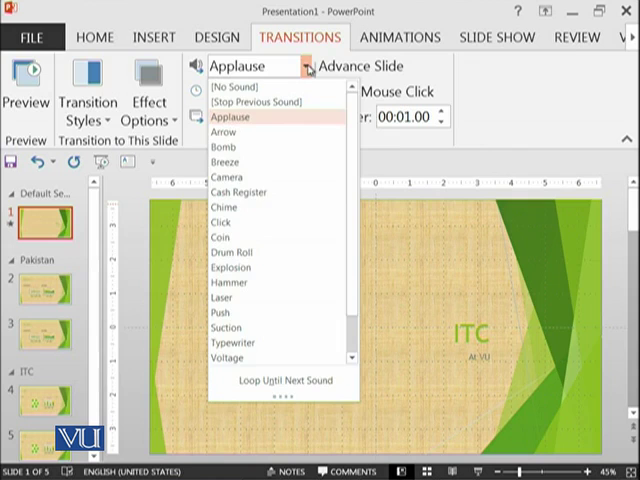
left_click(234, 116)
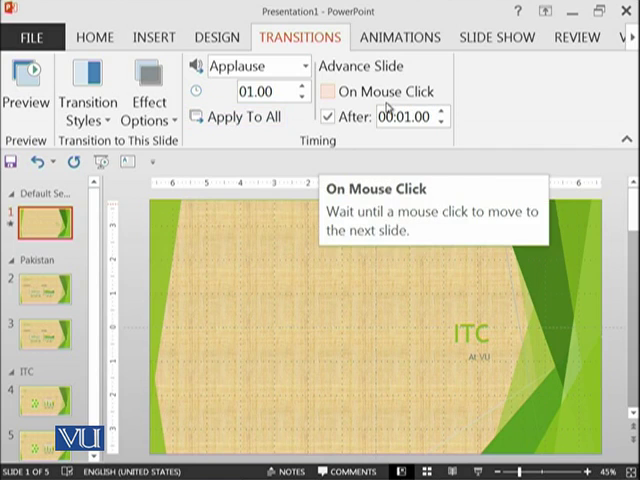
left_click(332, 92)
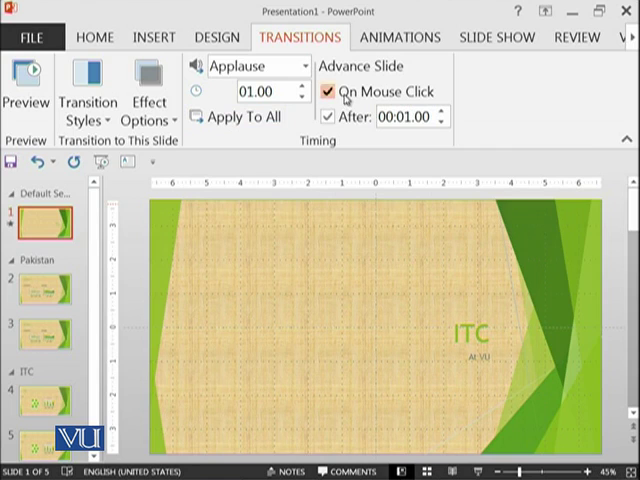
left_click(330, 92)
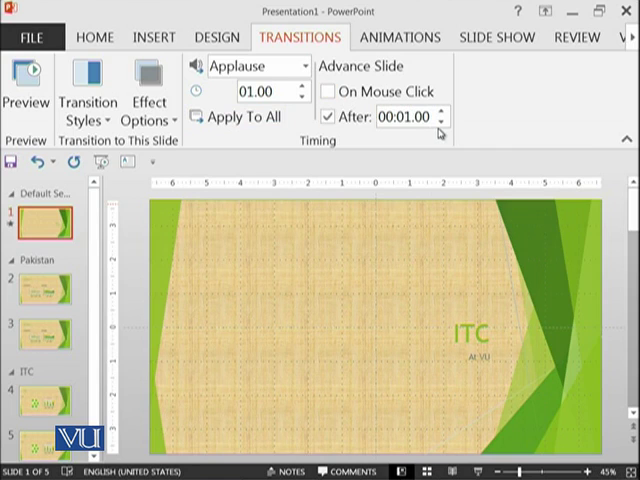
left_click(440, 110)
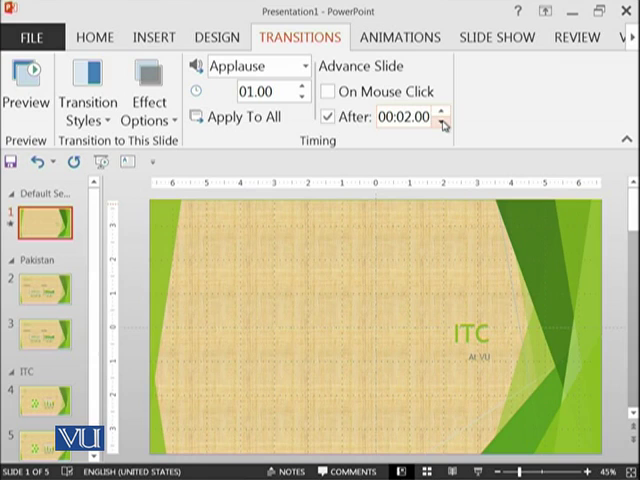
left_click(440, 122)
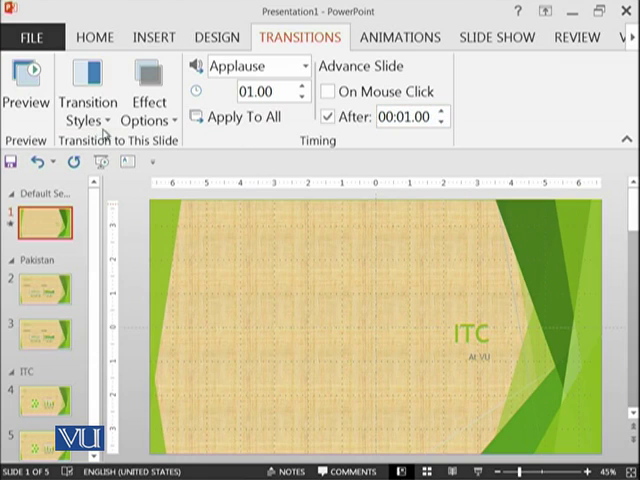
mouse_move(88, 90)
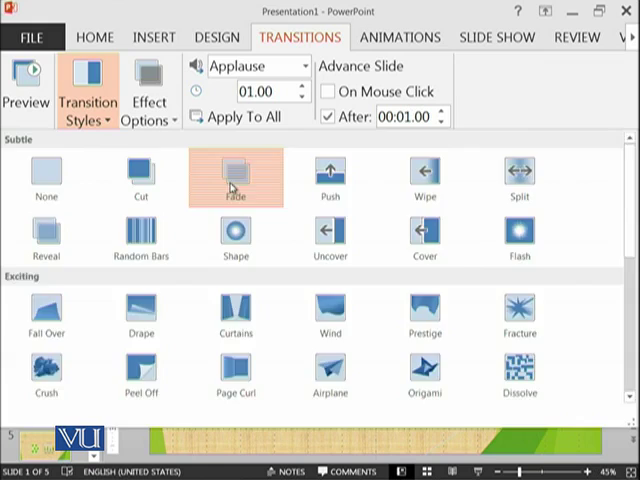
Step: Apply the Fade transition with a 2.5-second duration and preview it
left_click(26, 90)
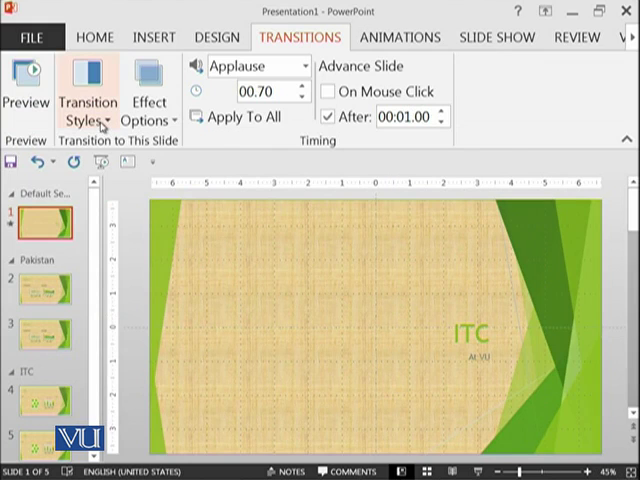
mouse_move(292, 92)
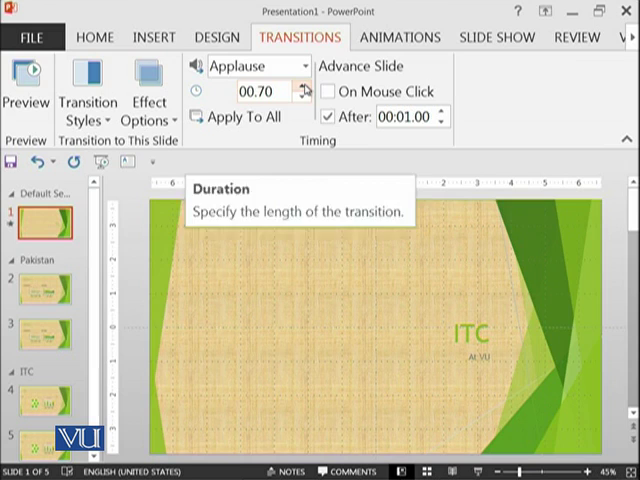
left_click(298, 84)
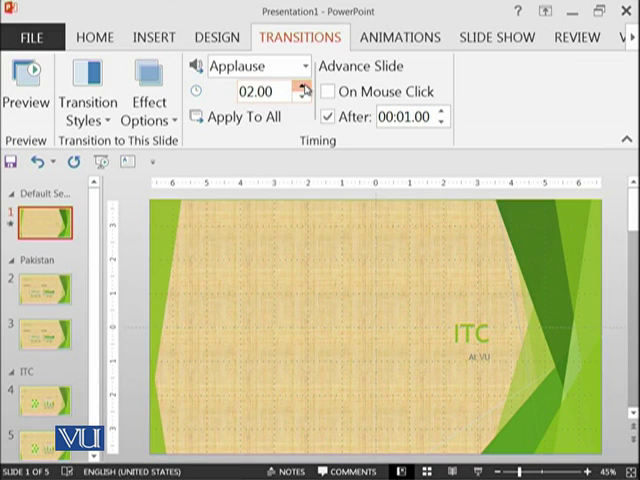
left_click(304, 84)
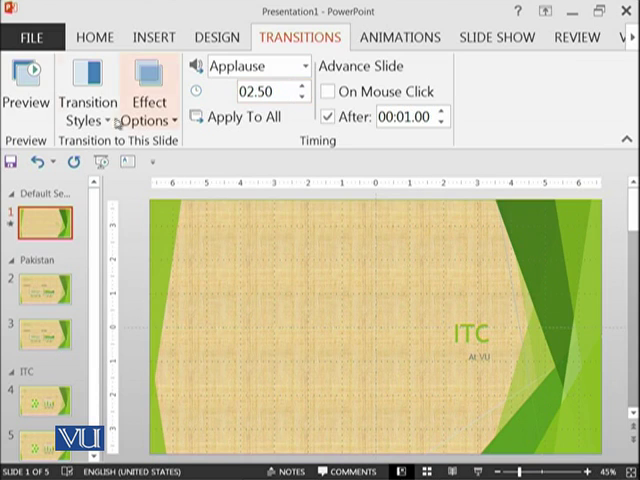
left_click(28, 80)
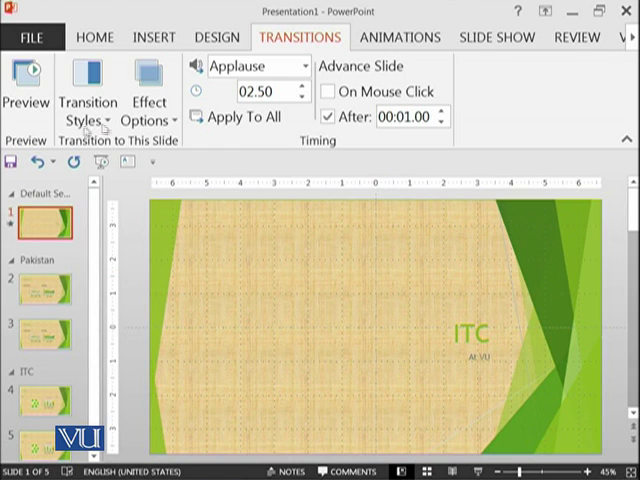
Step: Switch the first slide to the Shape transition at 0.8 seconds and reopen the style gallery
left_click(88, 100)
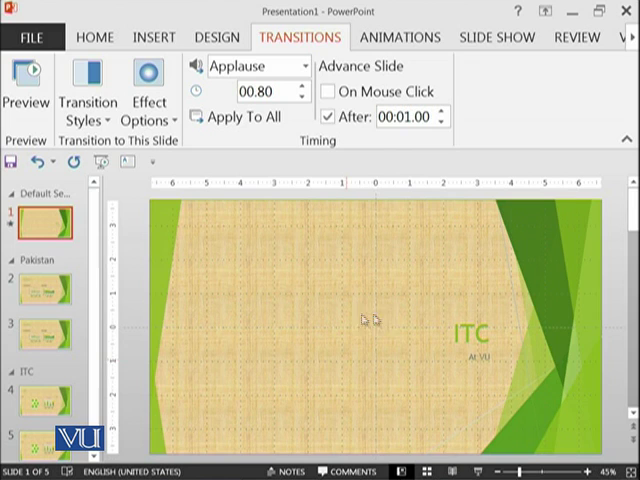
mouse_move(364, 304)
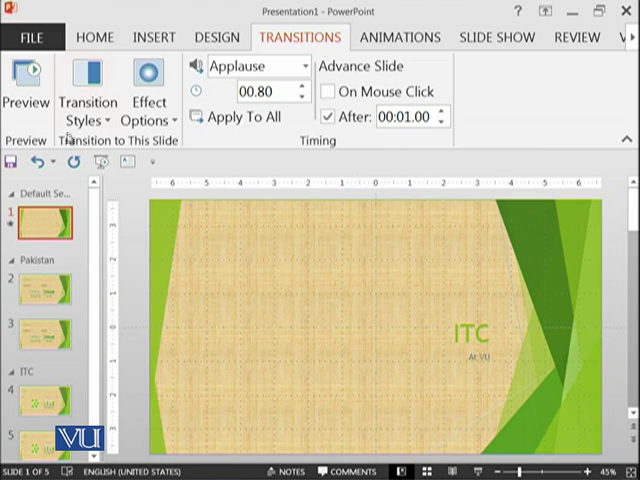
left_click(88, 96)
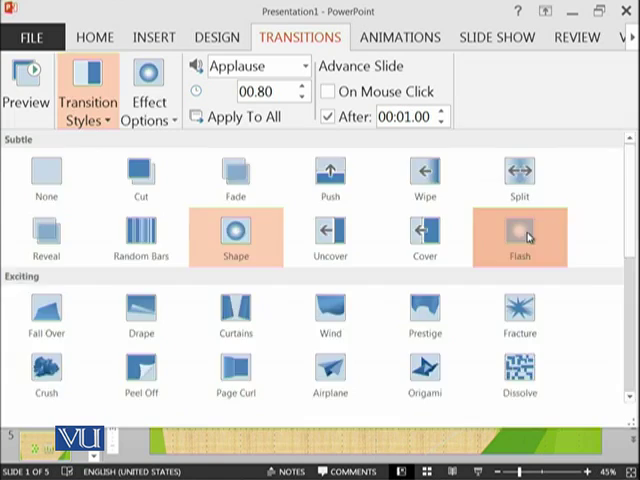
Step: Apply the Flash transition to the first slide
left_click(520, 236)
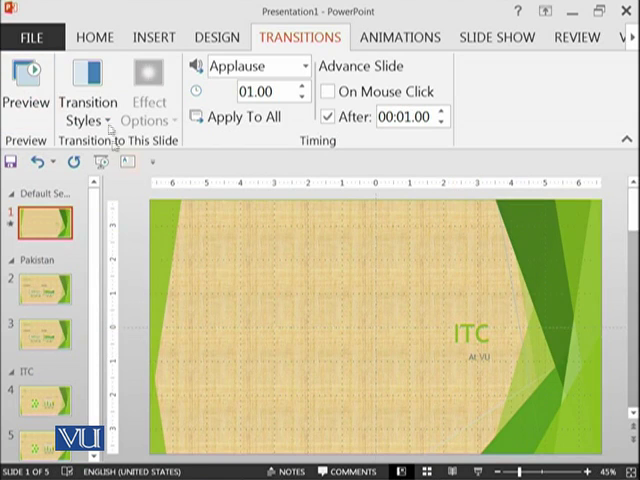
Step: Apply the Curtains transition to the first slide, replay it, and browse the style gallery
left_click(88, 104)
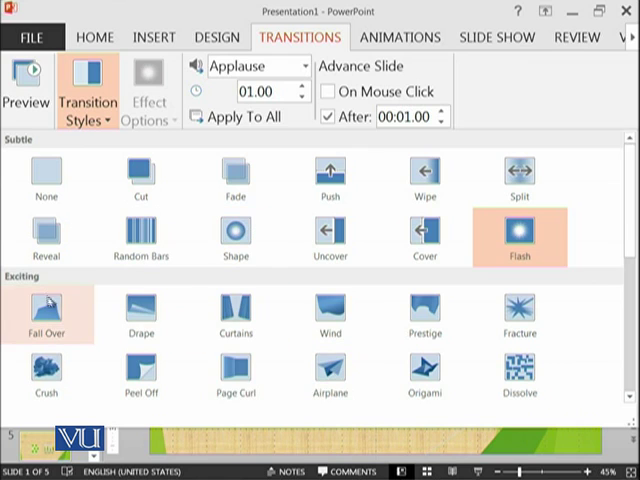
mouse_move(236, 320)
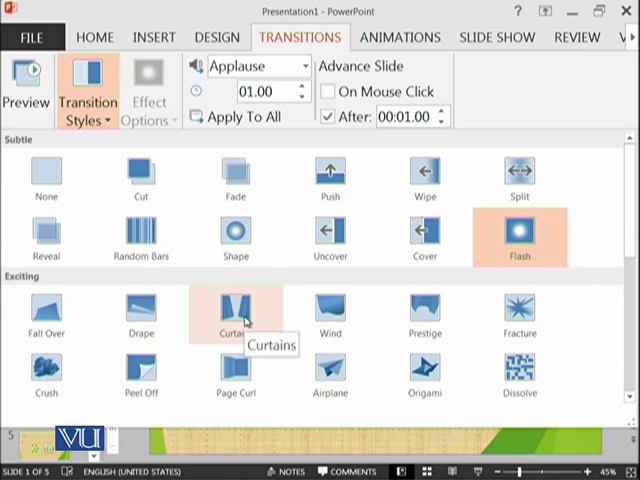
left_click(26, 84)
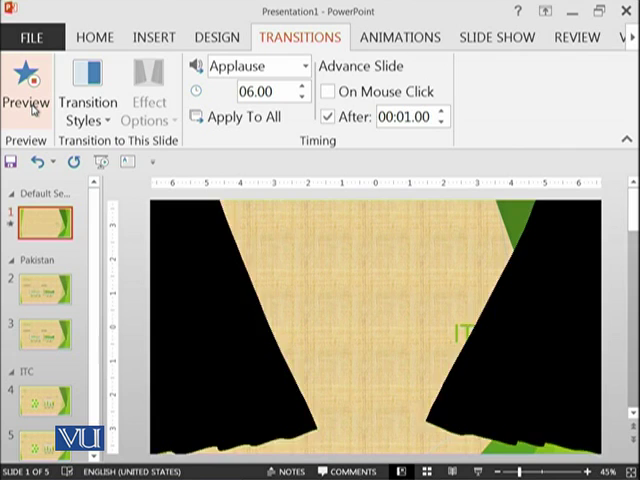
left_click(26, 80)
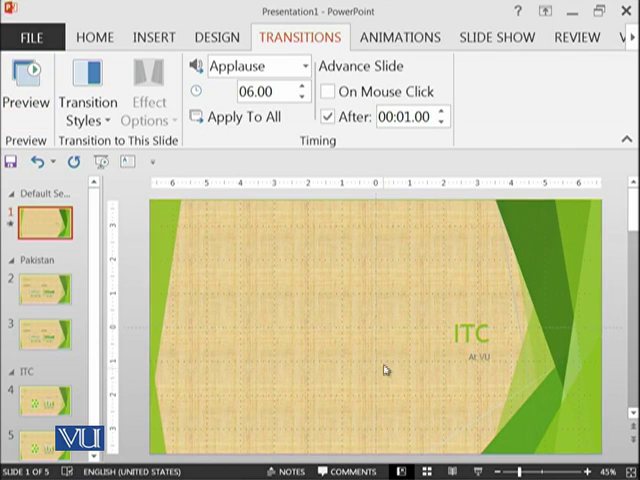
mouse_move(356, 316)
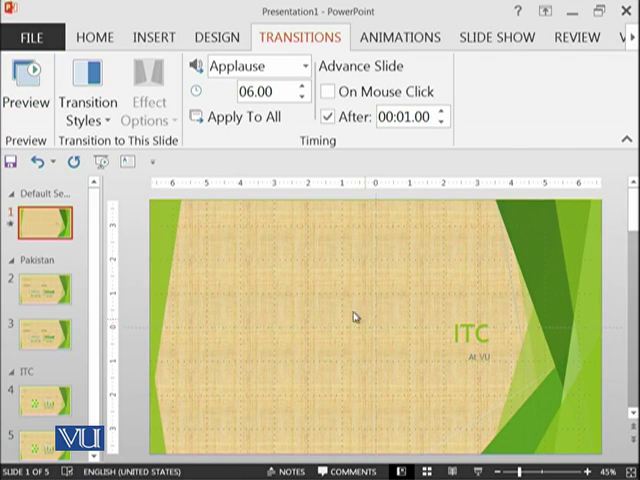
left_click(88, 90)
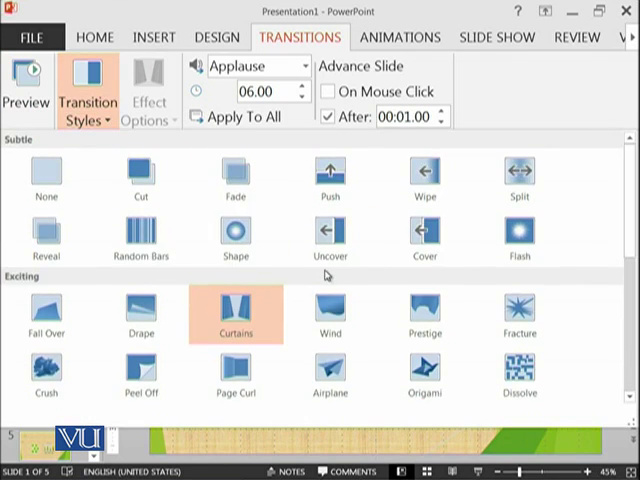
scroll("down", 3)
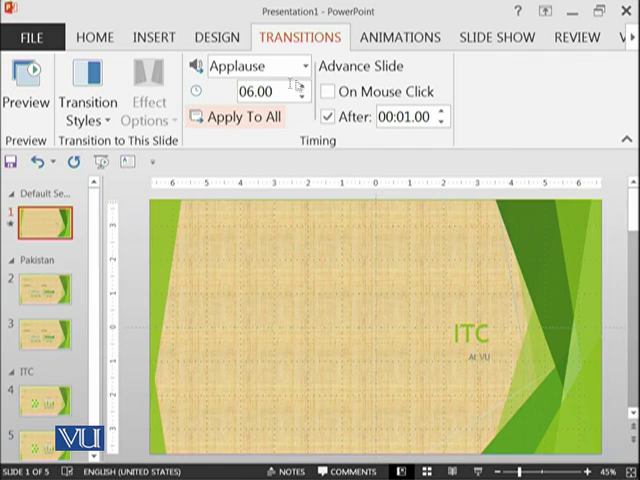
Step: Set Bomb as the transition sound and preview the curtain effect twice
left_click(300, 64)
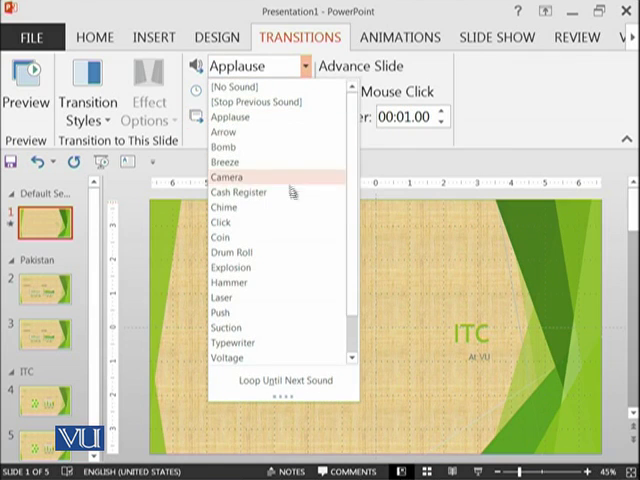
mouse_move(272, 208)
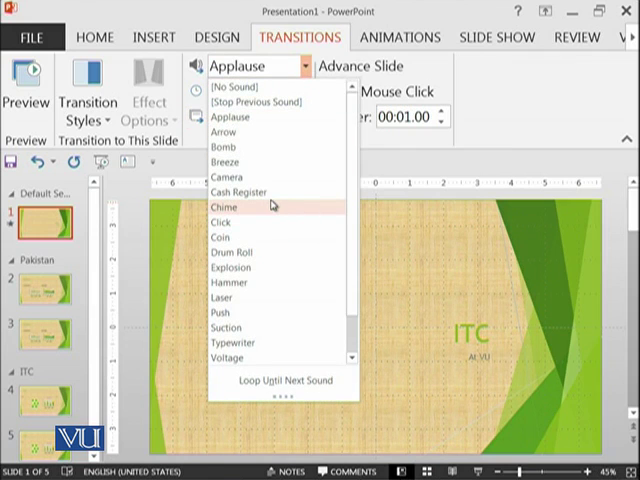
mouse_move(252, 148)
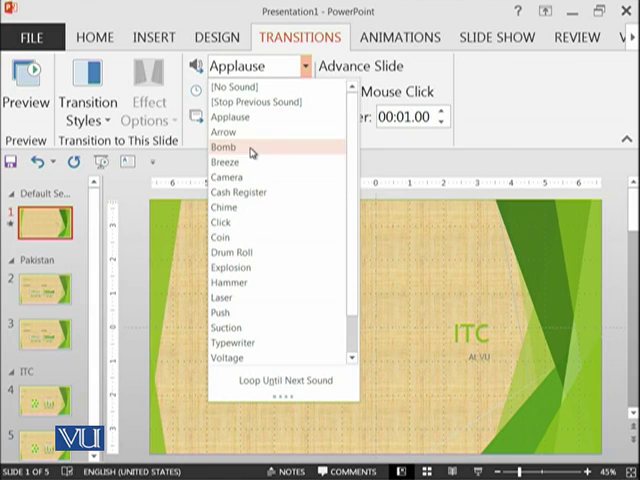
mouse_move(264, 144)
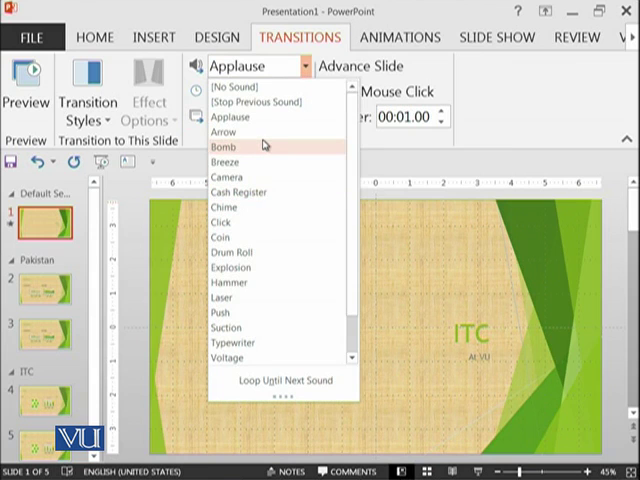
mouse_move(226, 132)
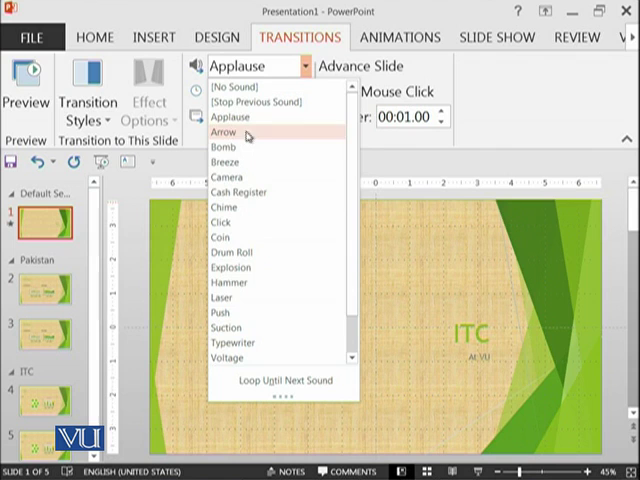
left_click(224, 148)
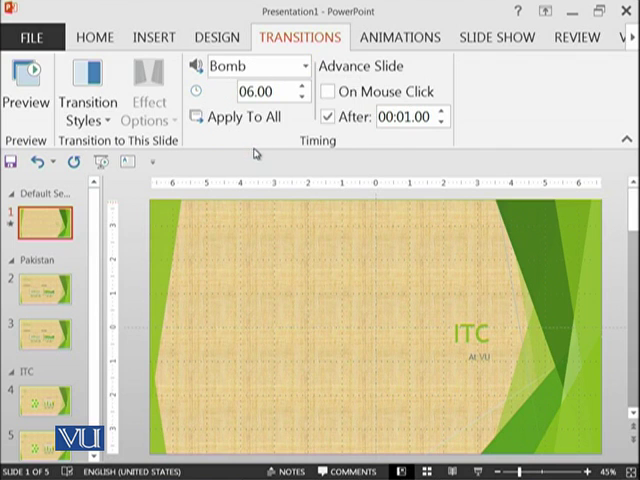
left_click(28, 90)
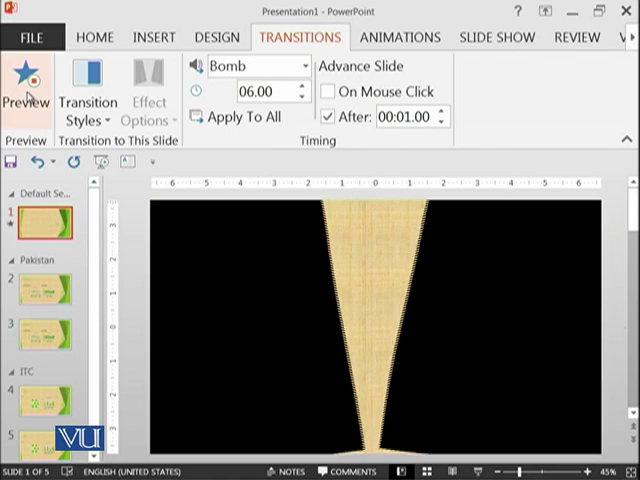
left_click(26, 80)
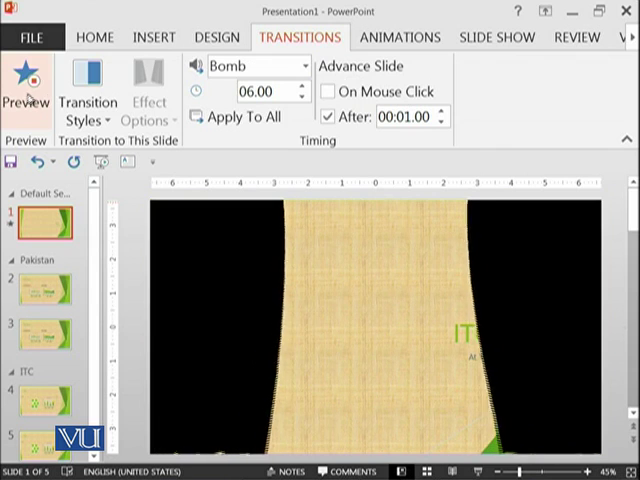
Step: Browse Other Sound and cancel the Add Audio dialog, keeping Bomb
left_click(304, 66)
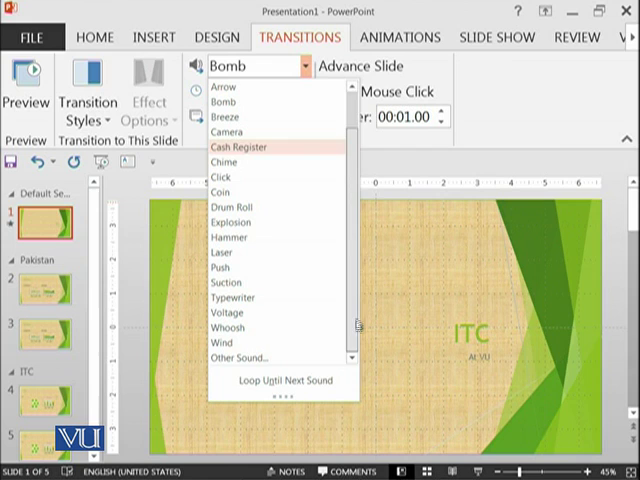
mouse_move(230, 356)
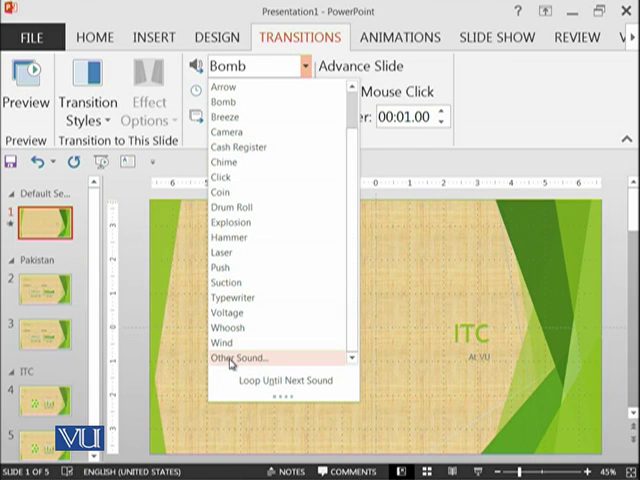
mouse_move(232, 132)
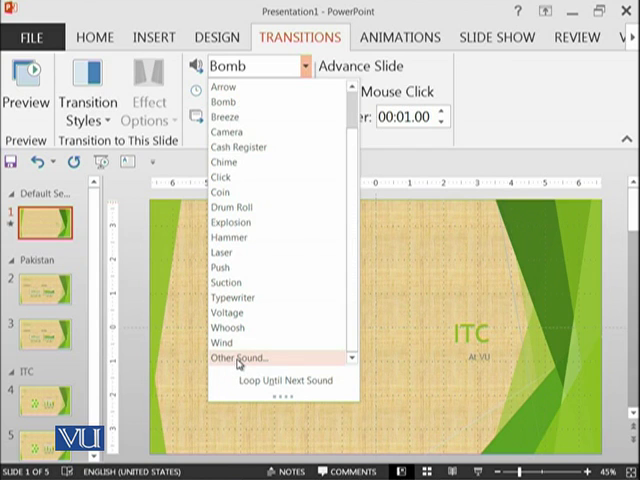
left_click(234, 356)
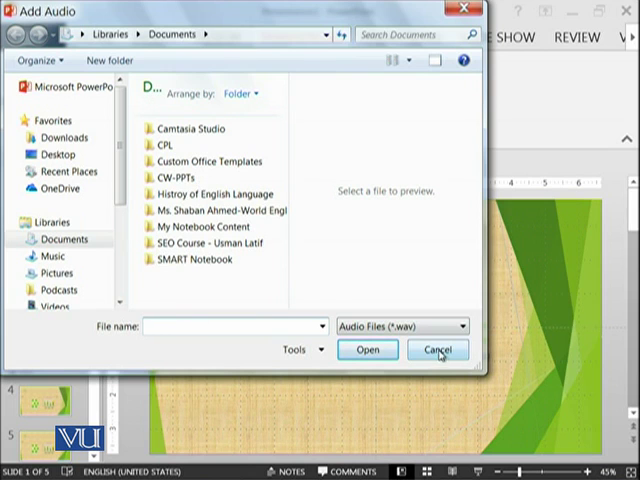
left_click(436, 348)
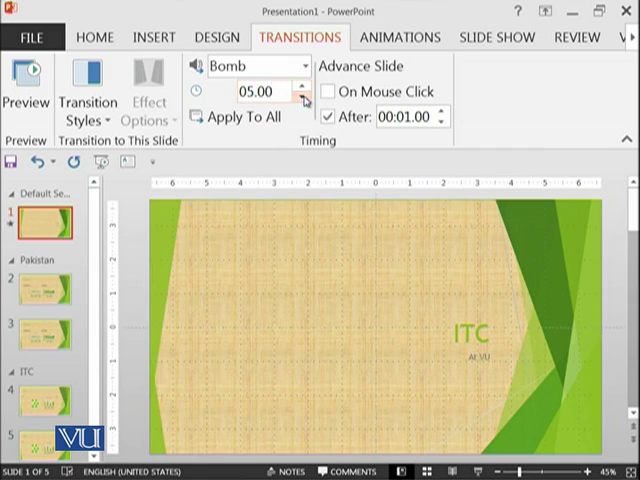
Step: Drop the duration to half a second, then raise it to 6 seconds and preview
left_click(300, 96)
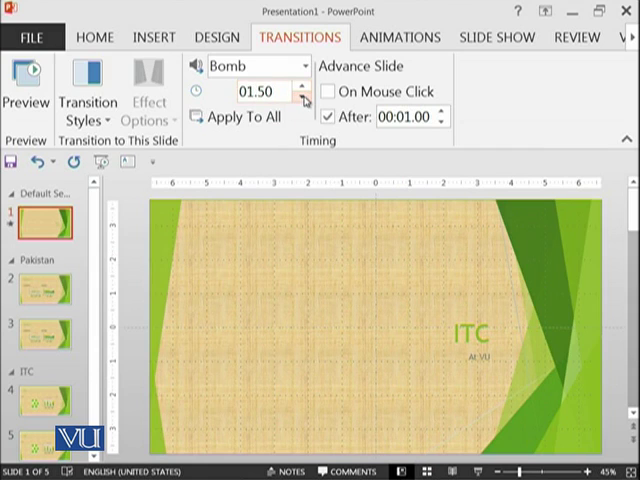
left_click(302, 96)
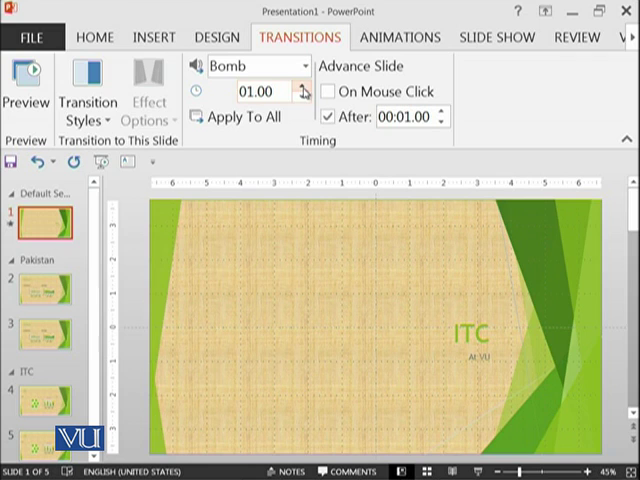
left_click(28, 90)
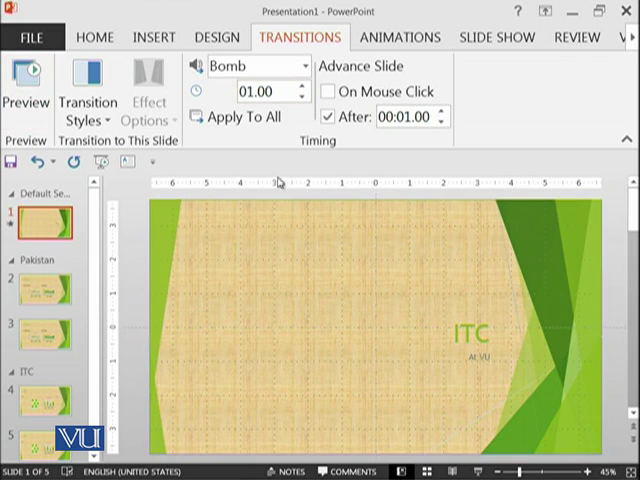
mouse_move(296, 92)
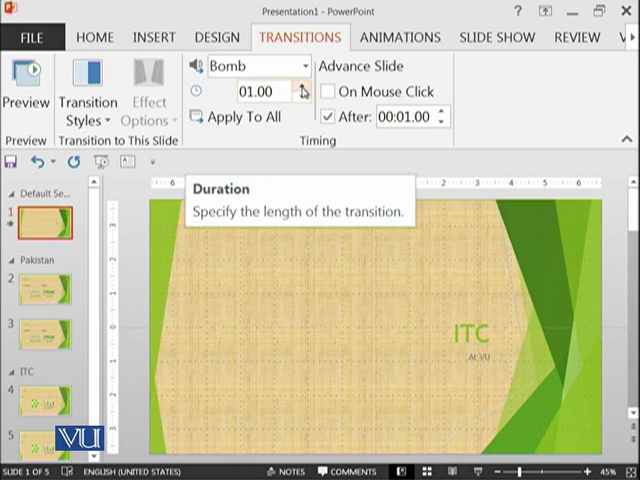
left_click(304, 96)
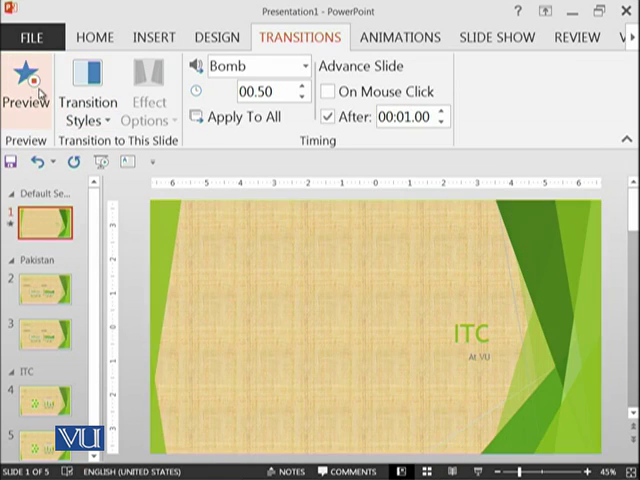
left_click(304, 84)
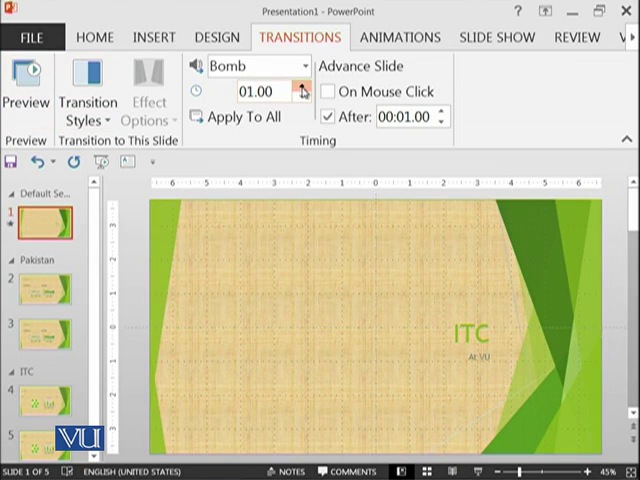
left_click(304, 84)
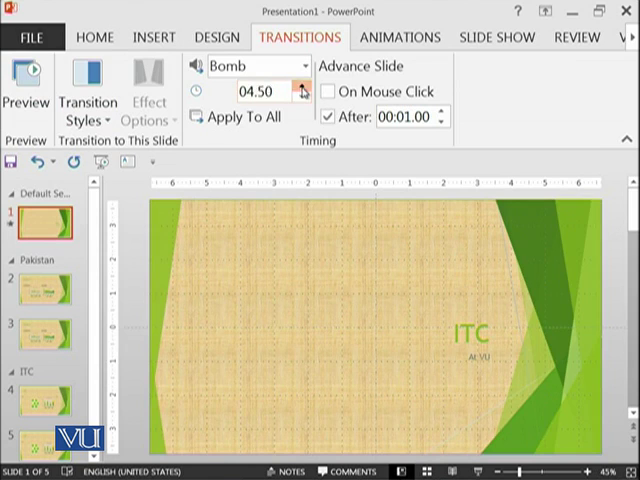
left_click(302, 86)
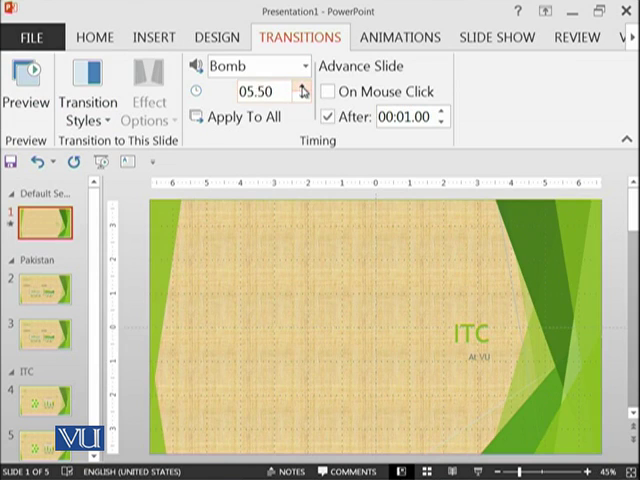
left_click(304, 84)
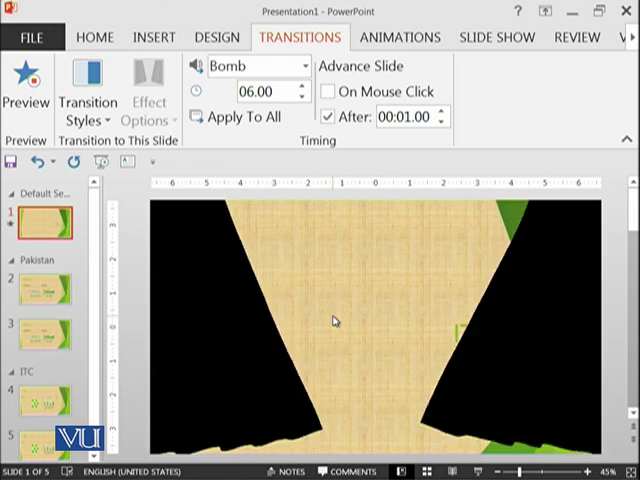
left_click(26, 80)
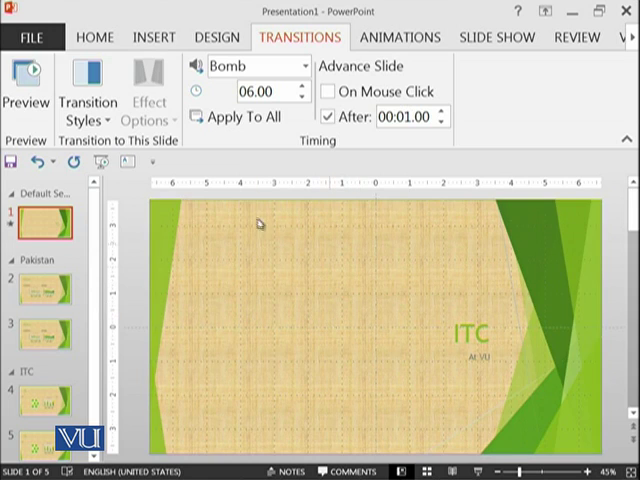
mouse_move(236, 116)
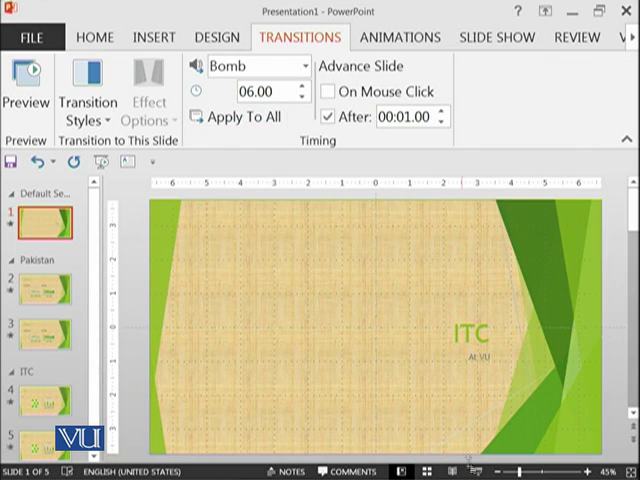
Step: Apply the 6-second Curtains transition with Bomb sound to every slide
left_click(44, 400)
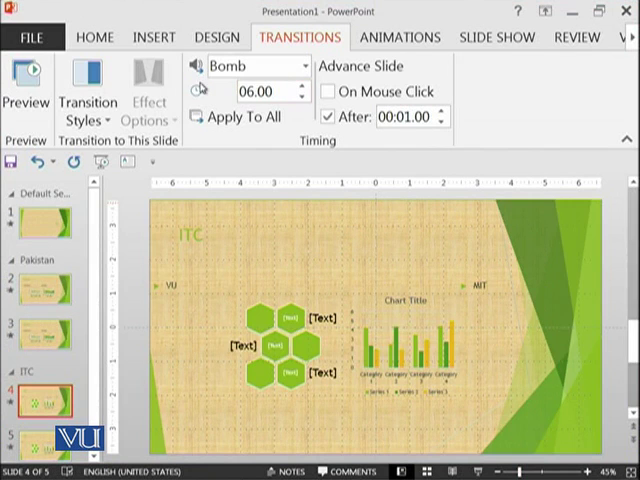
Step: Give the Pakistan slide the Airplane transition
left_click(44, 296)
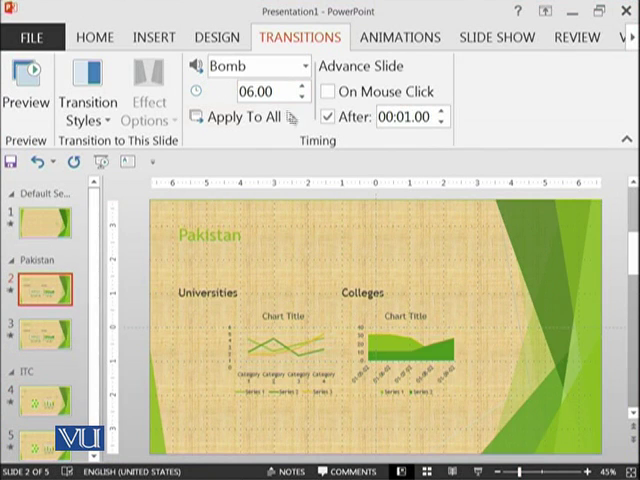
mouse_move(236, 116)
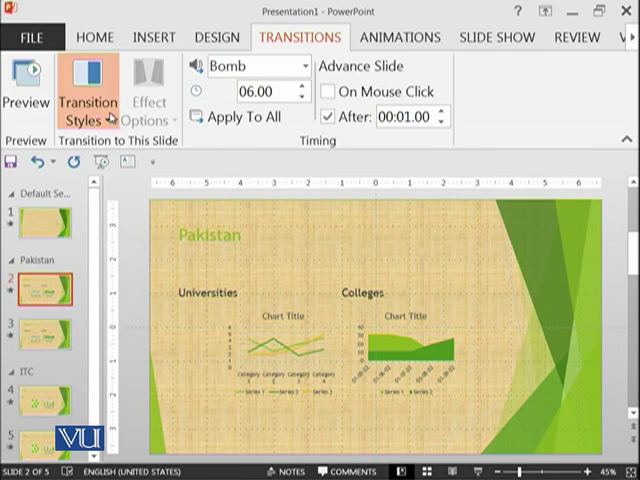
left_click(86, 96)
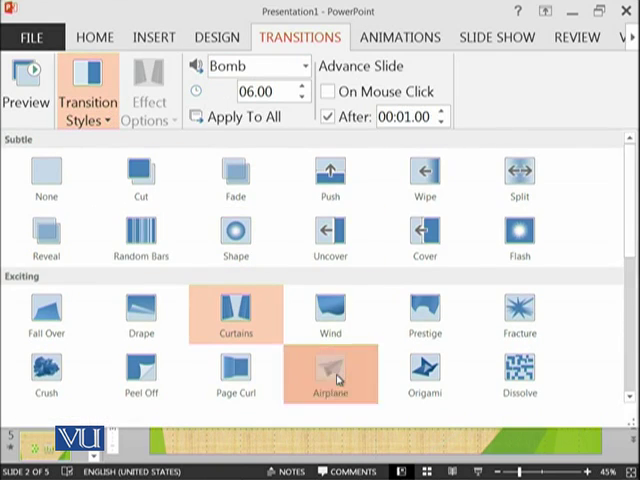
left_click(330, 390)
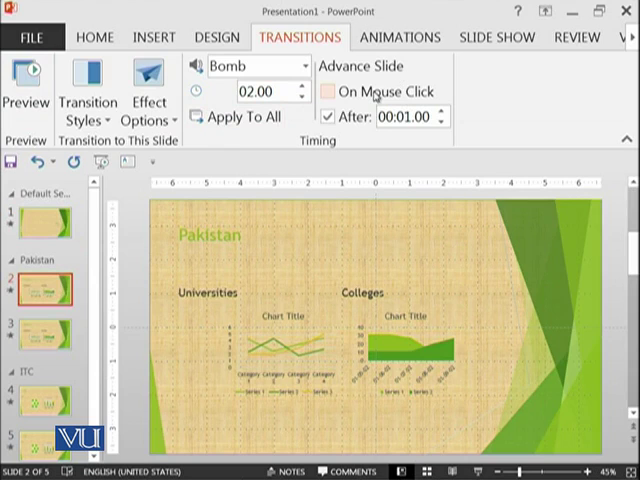
mouse_move(378, 92)
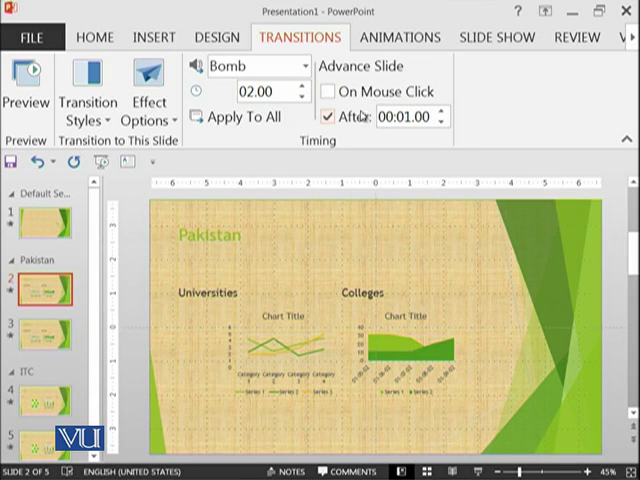
mouse_move(344, 116)
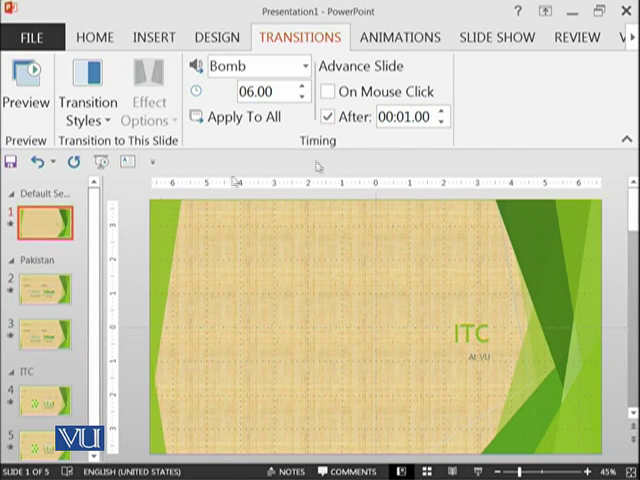
left_click(444, 112)
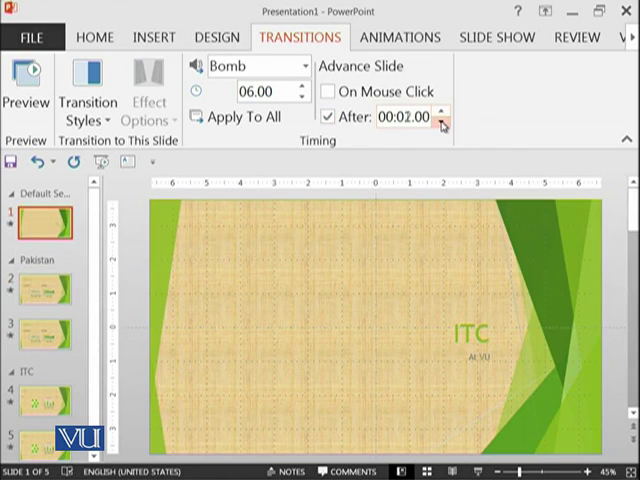
left_click(444, 122)
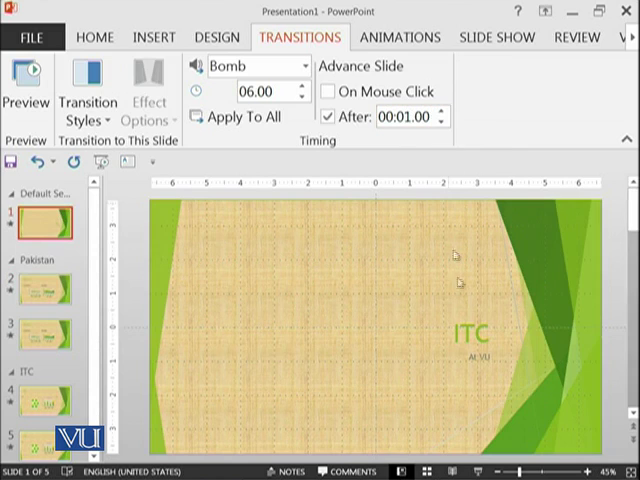
left_click(44, 290)
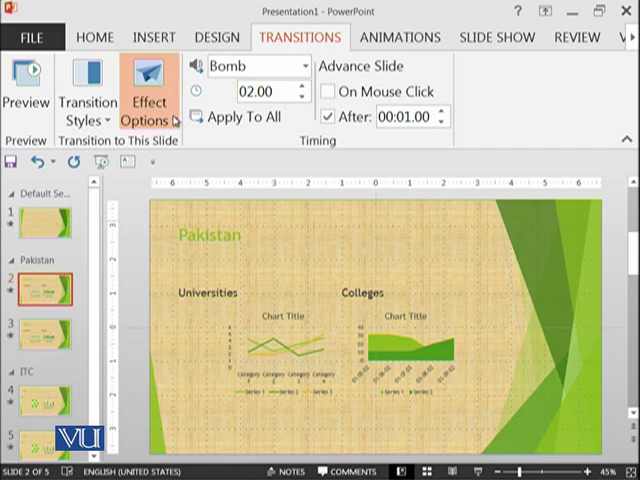
Step: Set the Airplane effect to fly Left, then return to the first slide
left_click(148, 96)
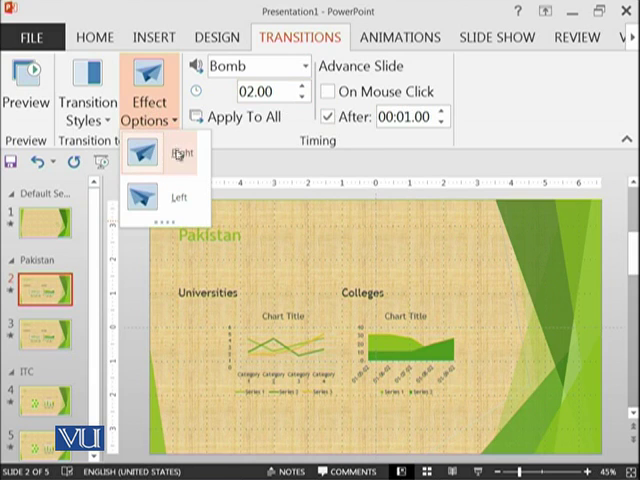
mouse_move(166, 166)
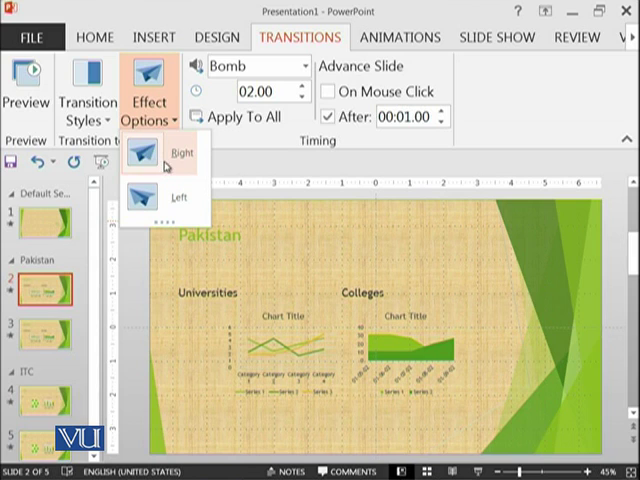
mouse_move(164, 204)
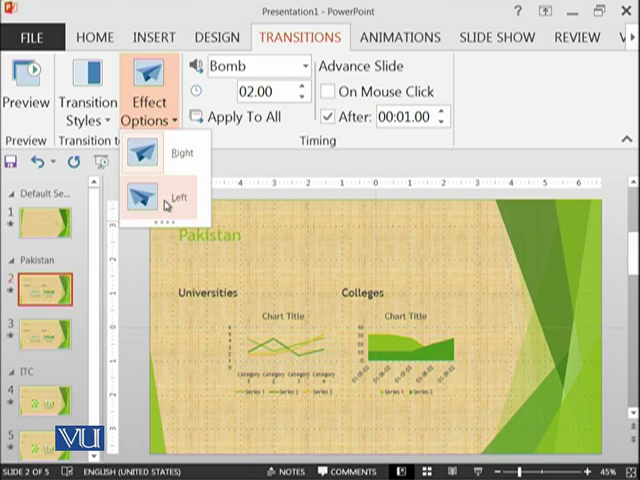
left_click(164, 196)
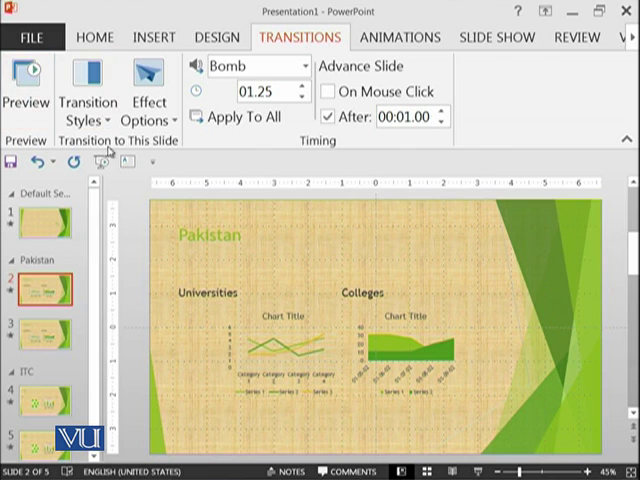
left_click(44, 220)
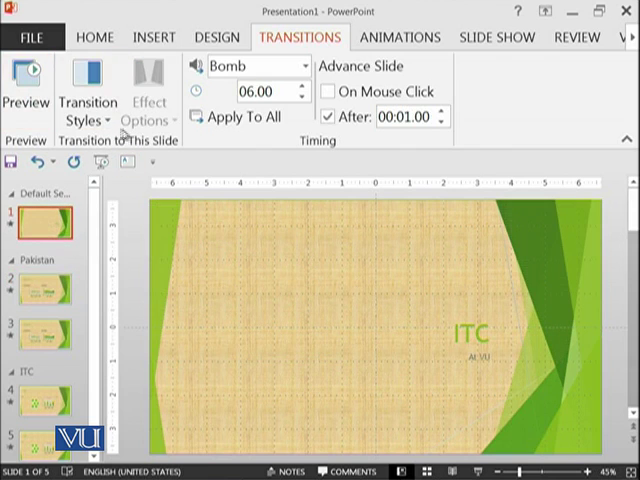
Step: Apply the Push transition to the first slide and show its Effect Options
left_click(44, 290)
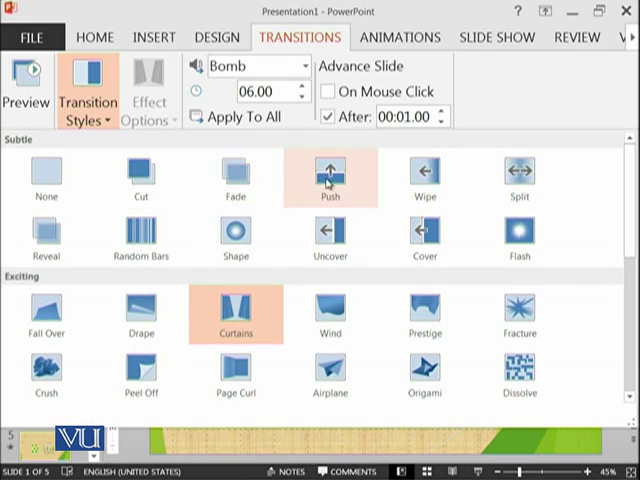
left_click(148, 96)
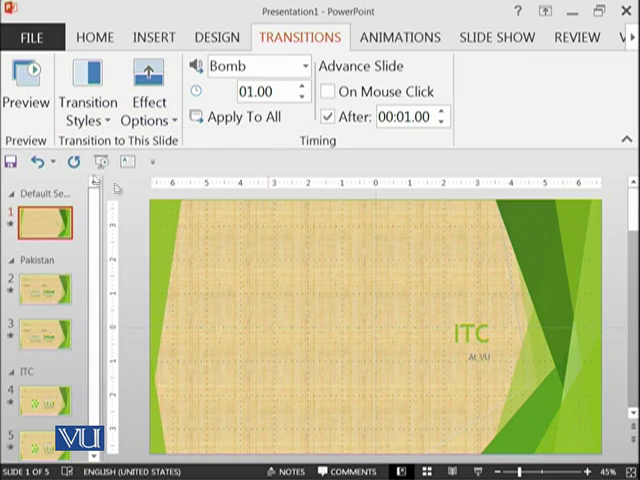
mouse_move(410, 328)
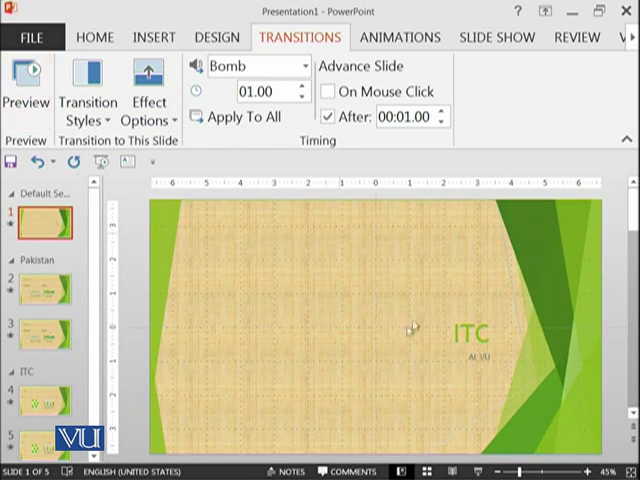
left_click(148, 96)
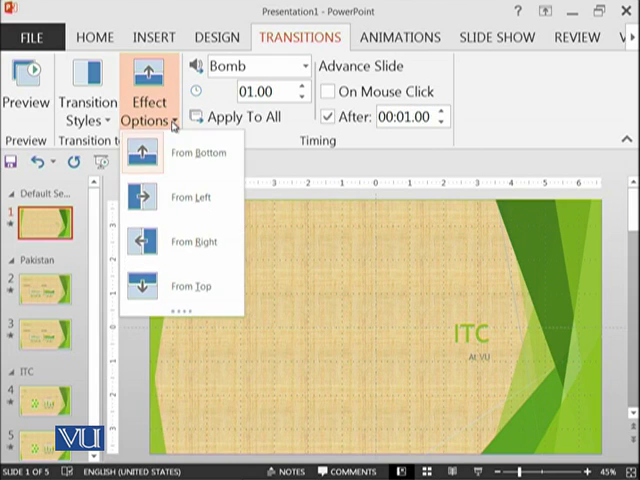